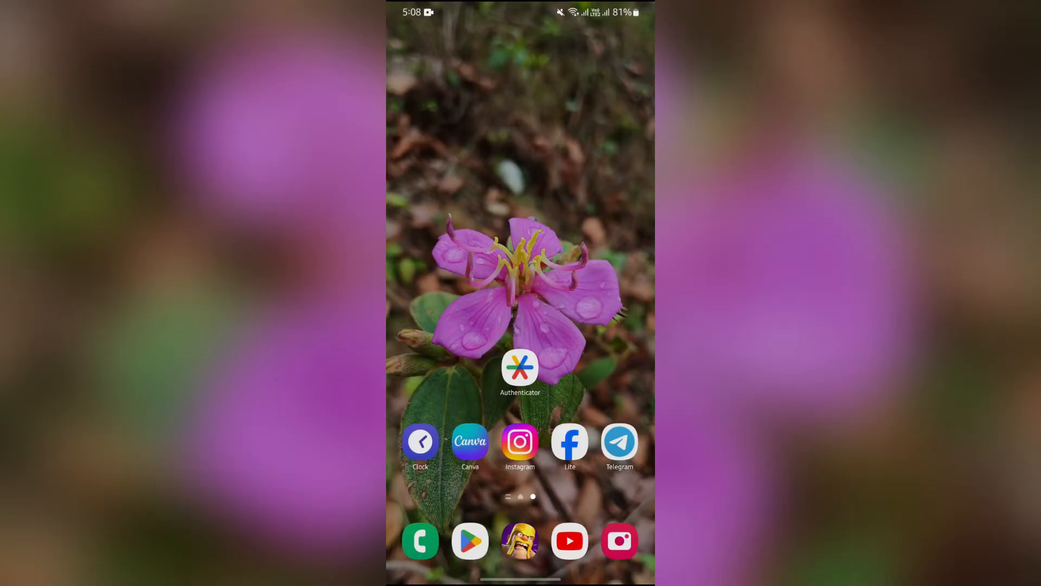
Launch Google Authenticator from the home screen
left_click(519, 368)
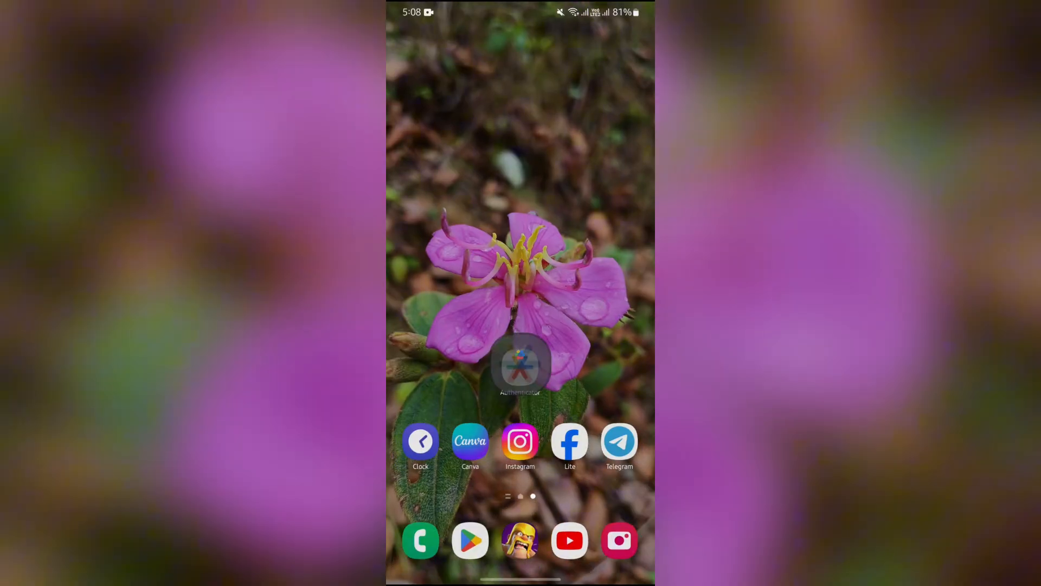
Choose View in dark mode from the hamburger menu
left_click(520, 365)
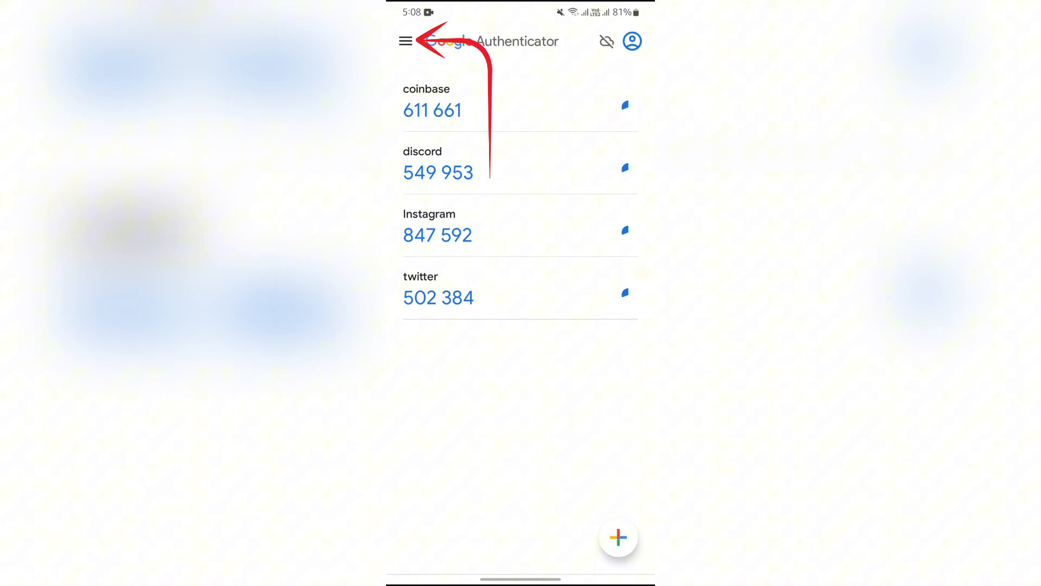
left_click(405, 41)
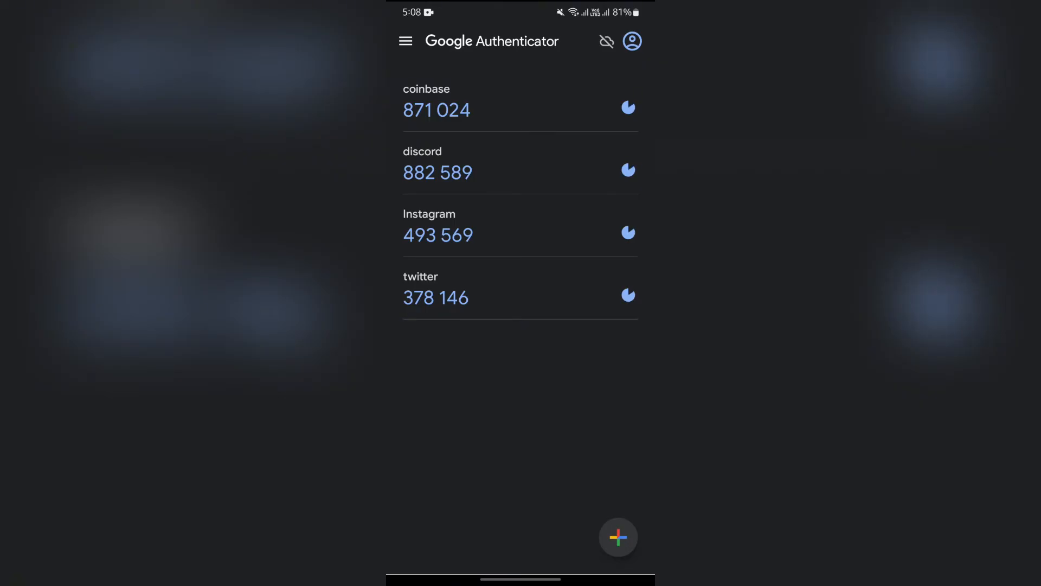
Choose View in light mode from the hamburger menu
left_click(405, 42)
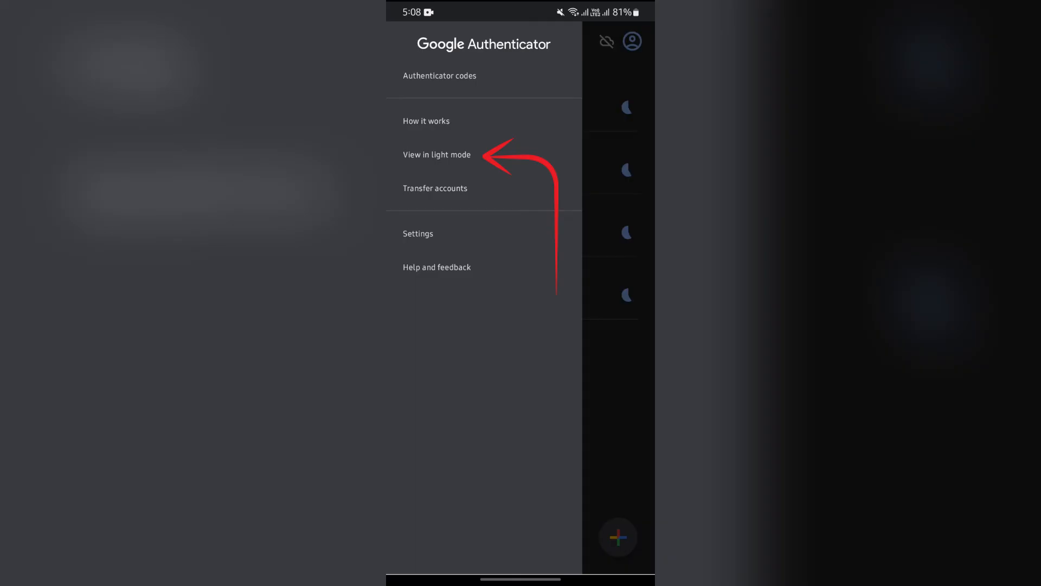
left_click(436, 155)
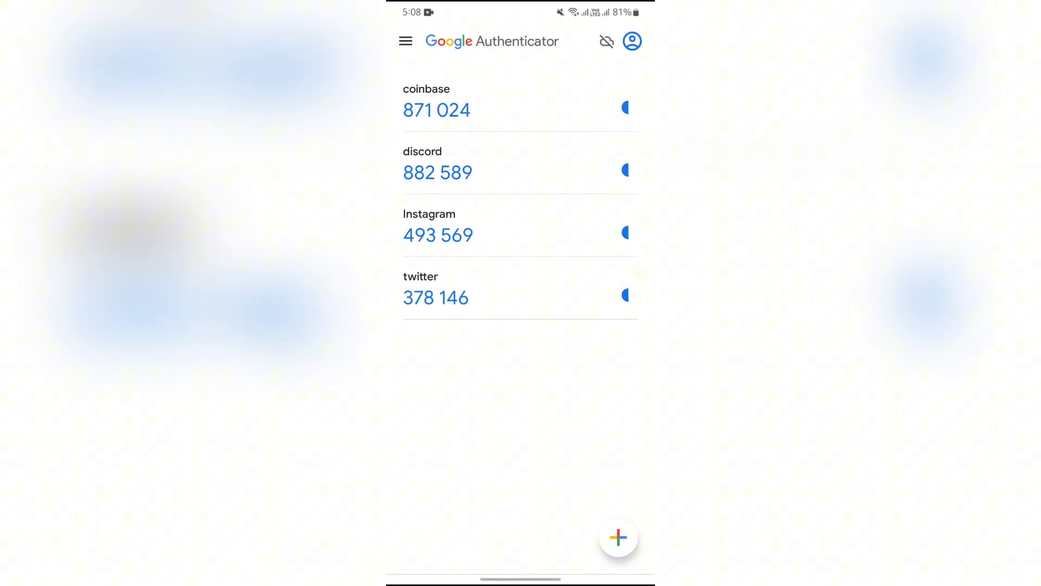